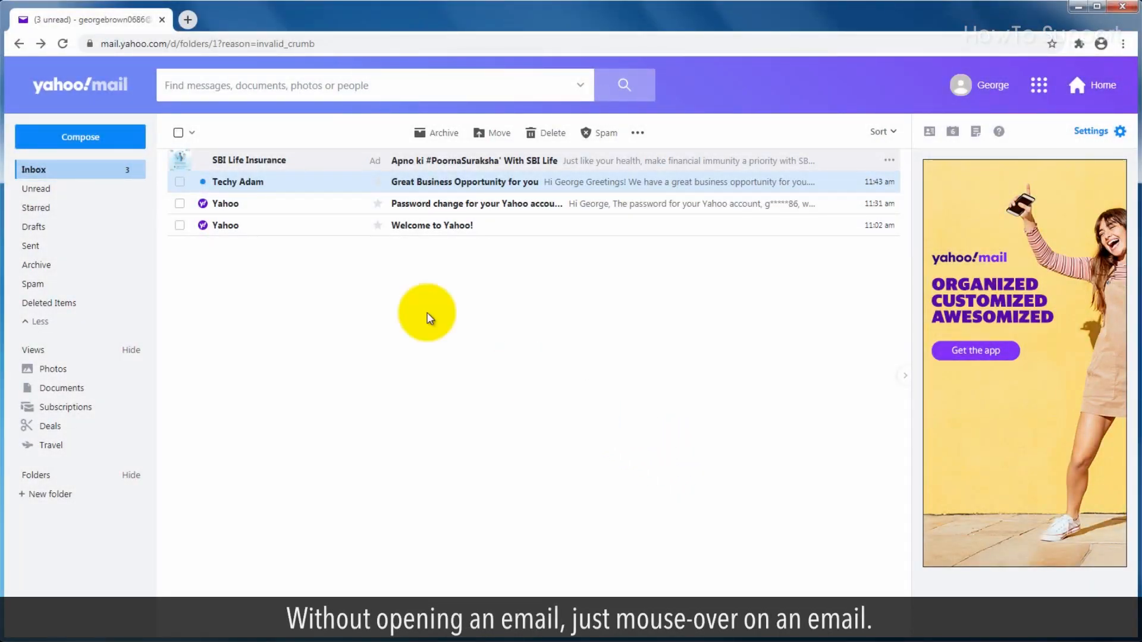
mouse_move(238, 181)
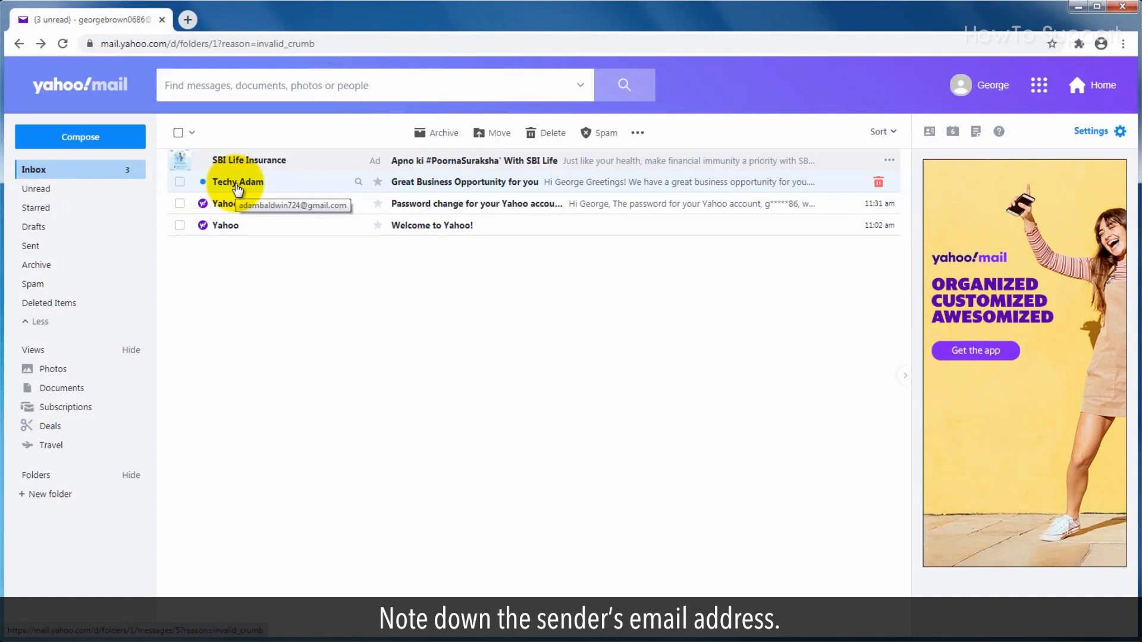
Select the Techy Adam business opportunity email in the inbox via its checkbox
click(179, 181)
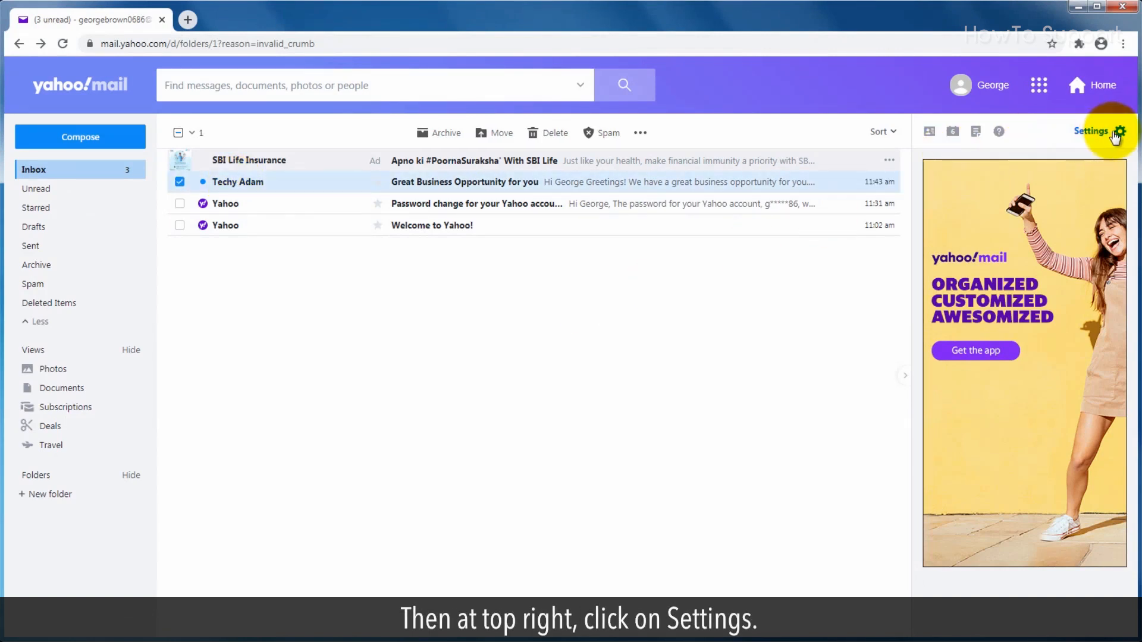
Reach the Security and privacy settings page showing the empty blocked-addresses list
click(1119, 131)
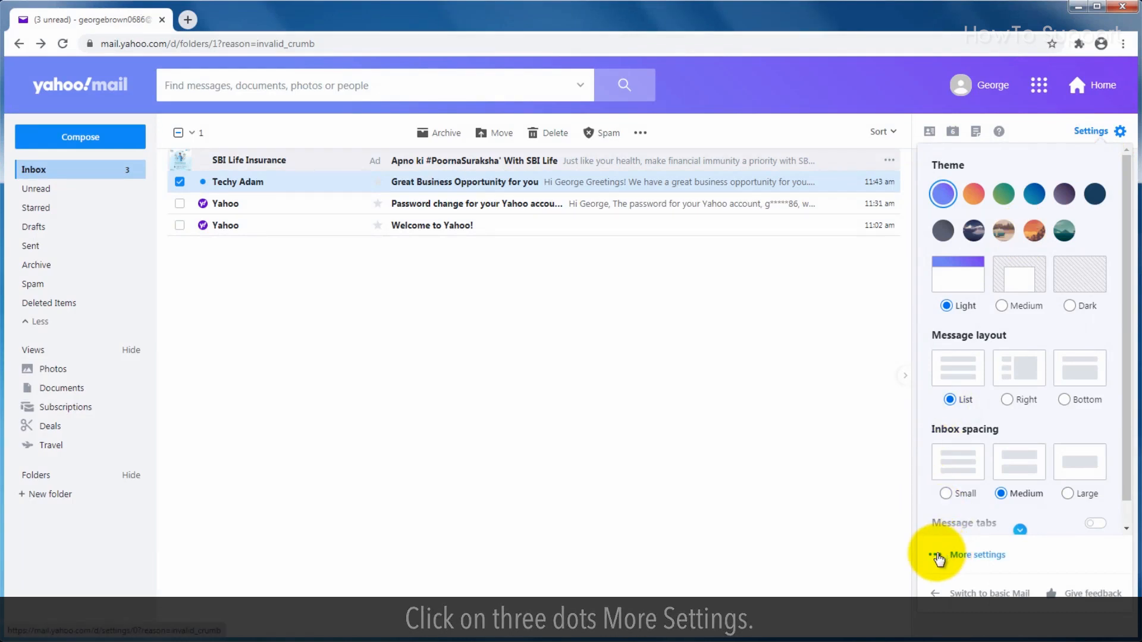
click(977, 554)
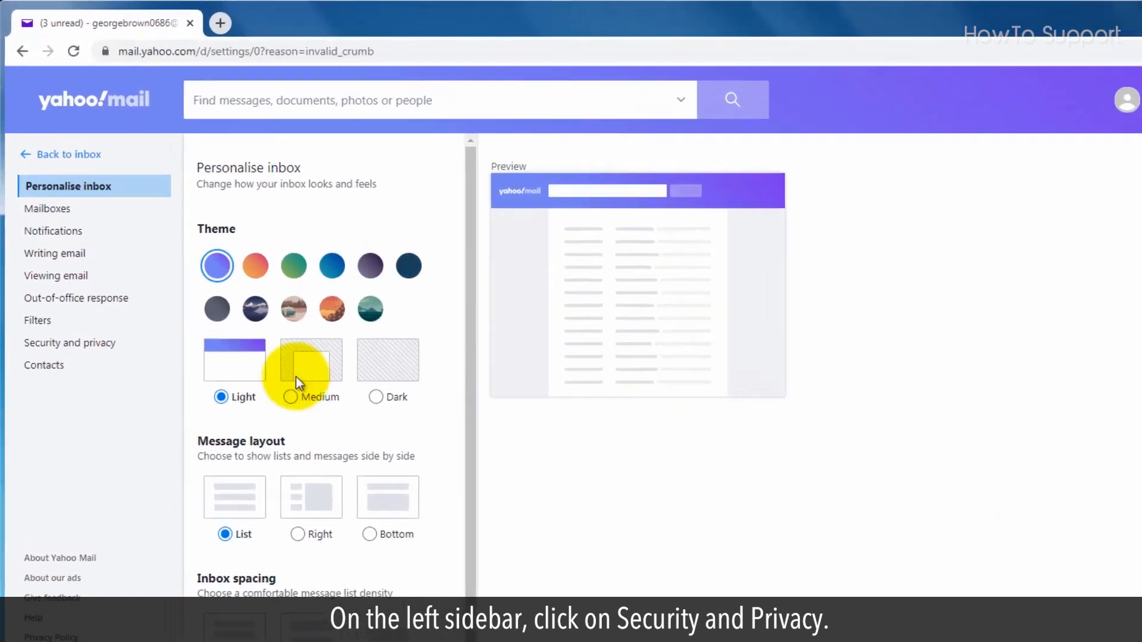
click(70, 343)
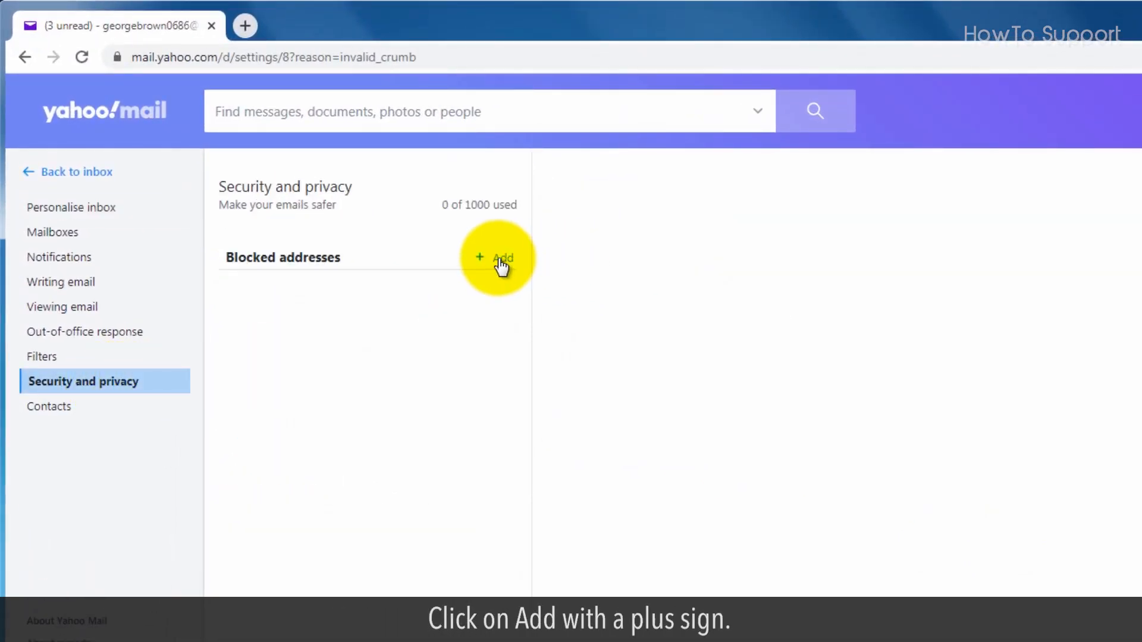
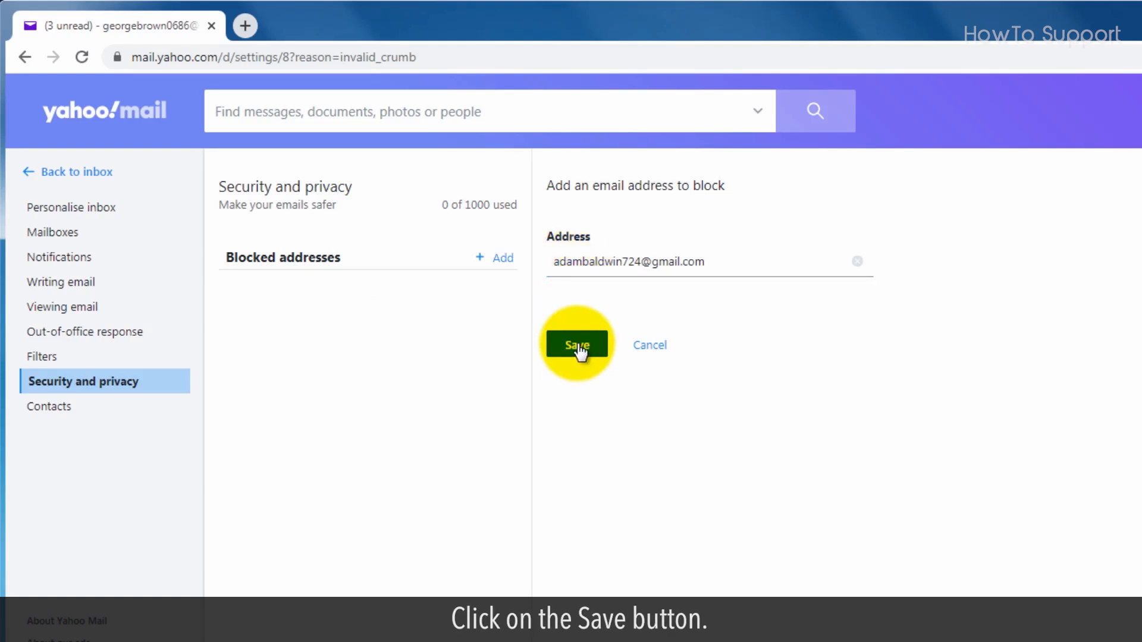
click(576, 344)
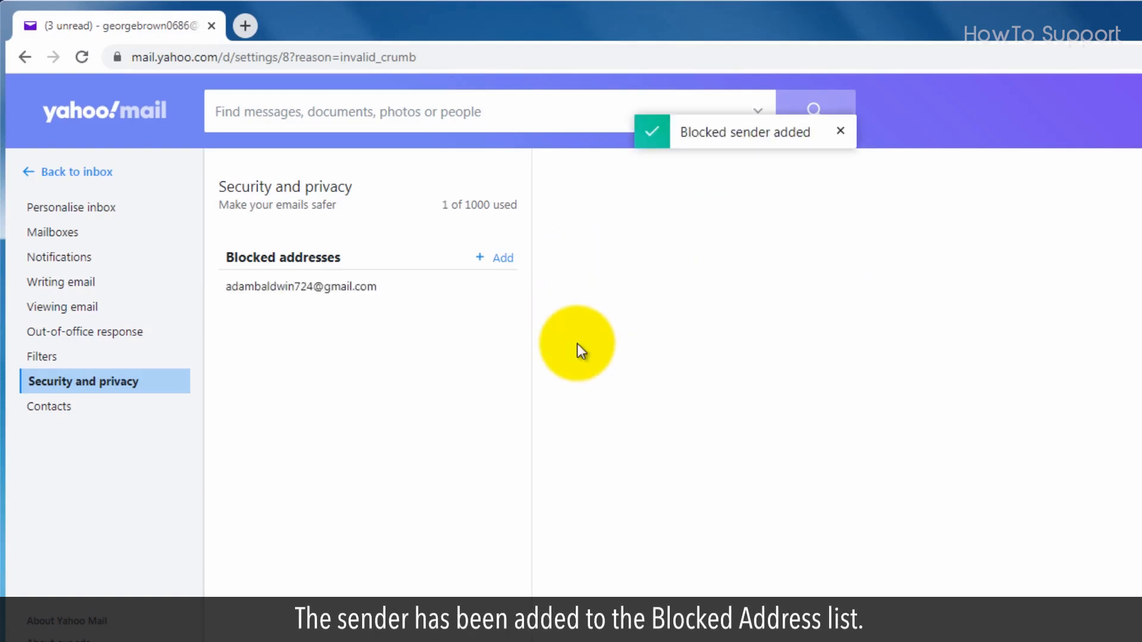
mouse_move(722, 148)
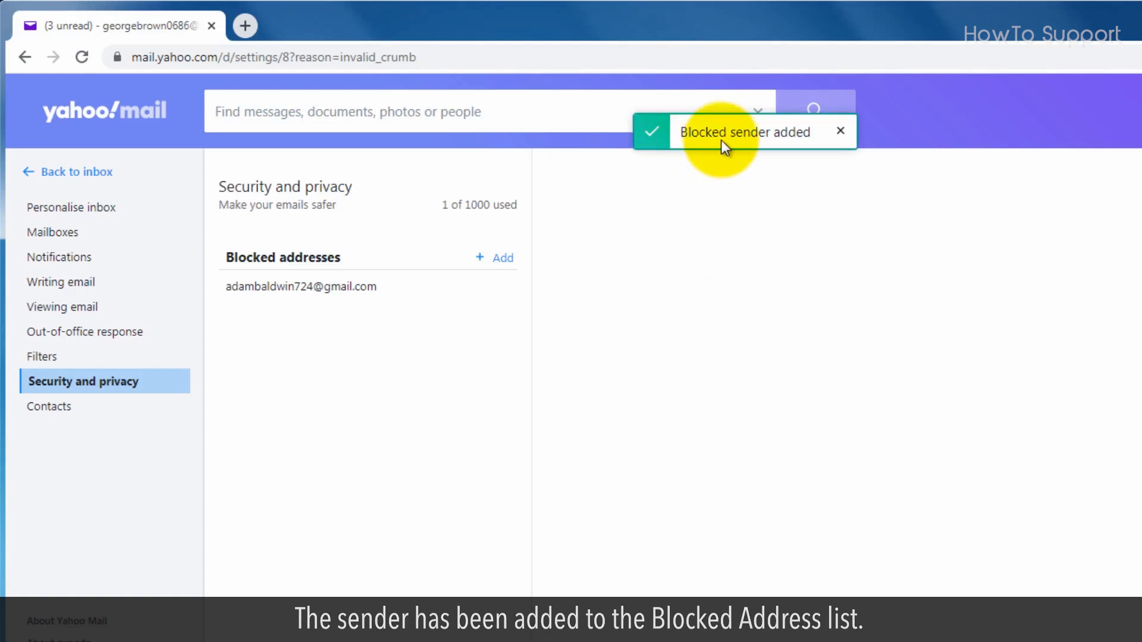
click(76, 172)
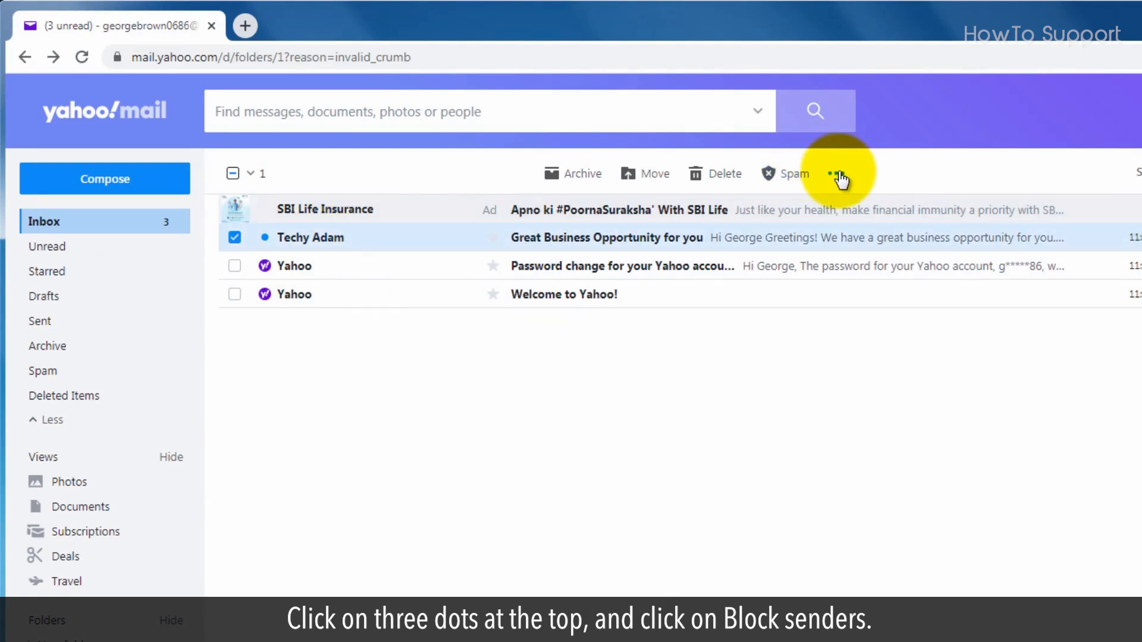
Block the Techy Adam sender from the email's more-actions menu, deleting their existing email
click(838, 173)
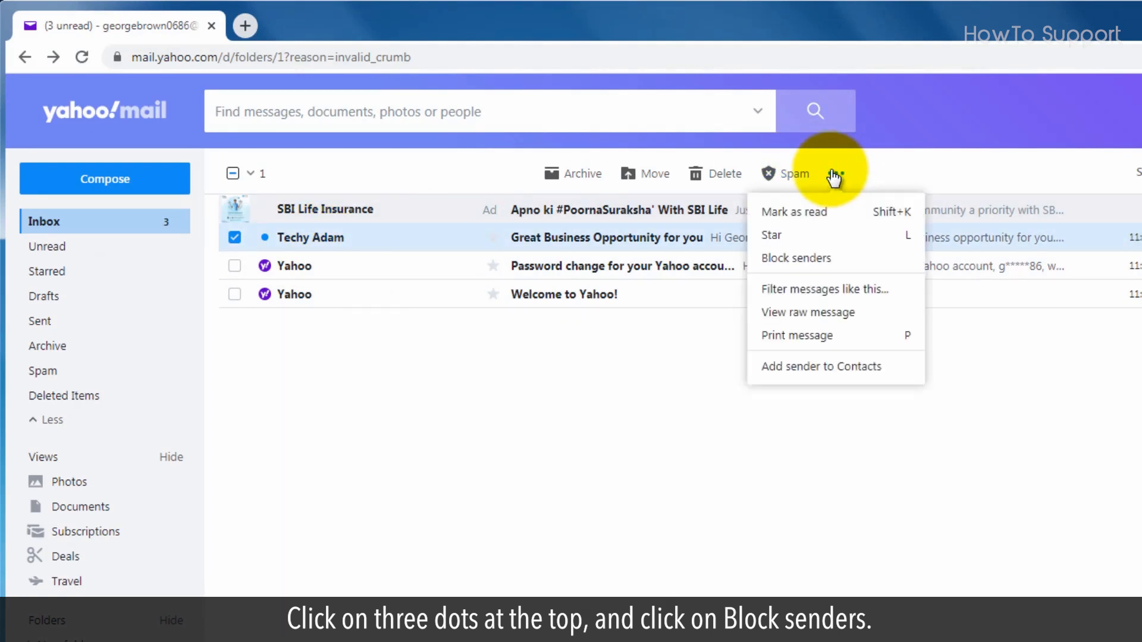
click(796, 257)
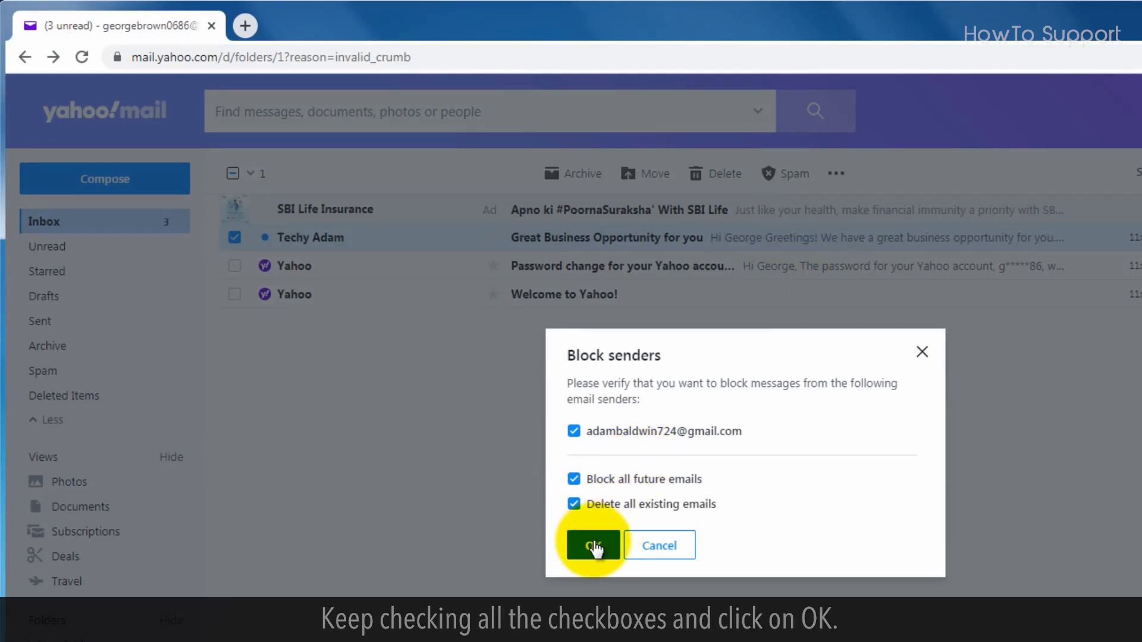
click(593, 544)
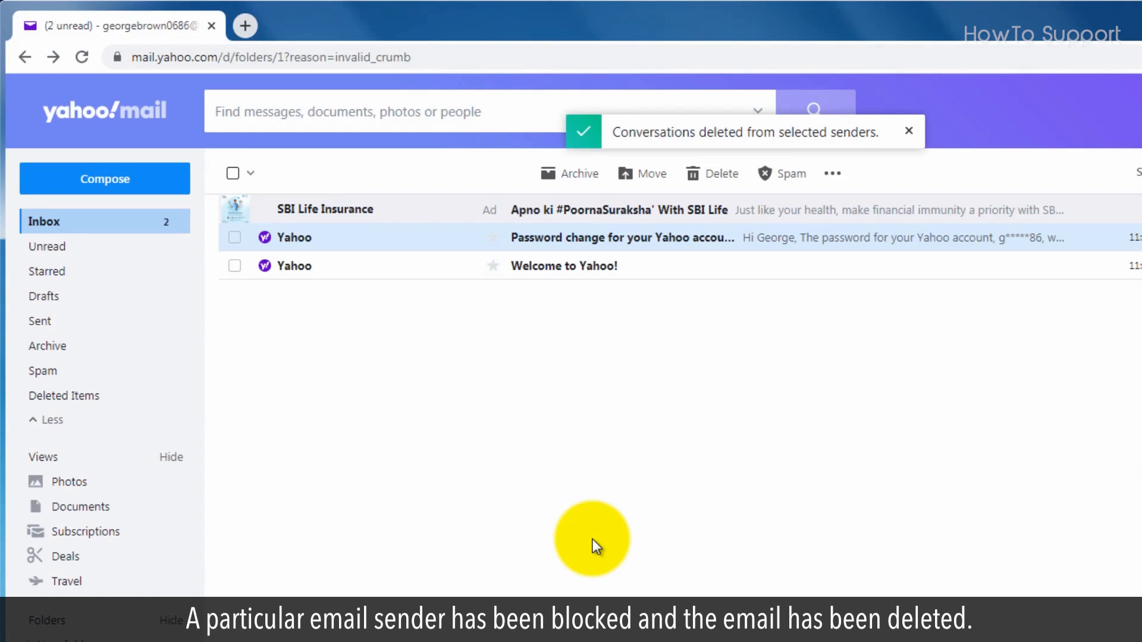